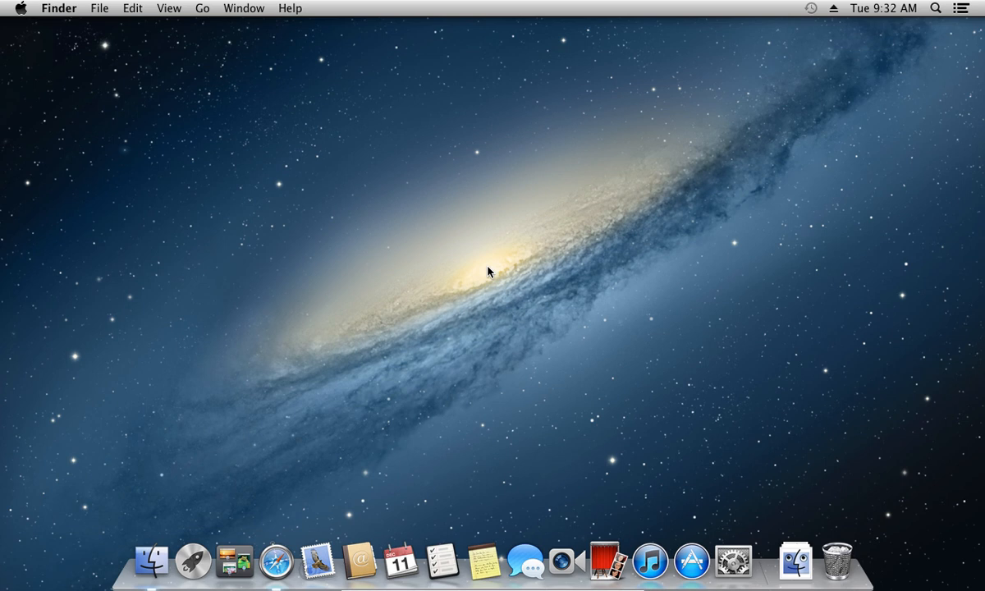
Create a new untitled folder on the desktop and show the Downloads folder with its .ico files
right_click(489, 271)
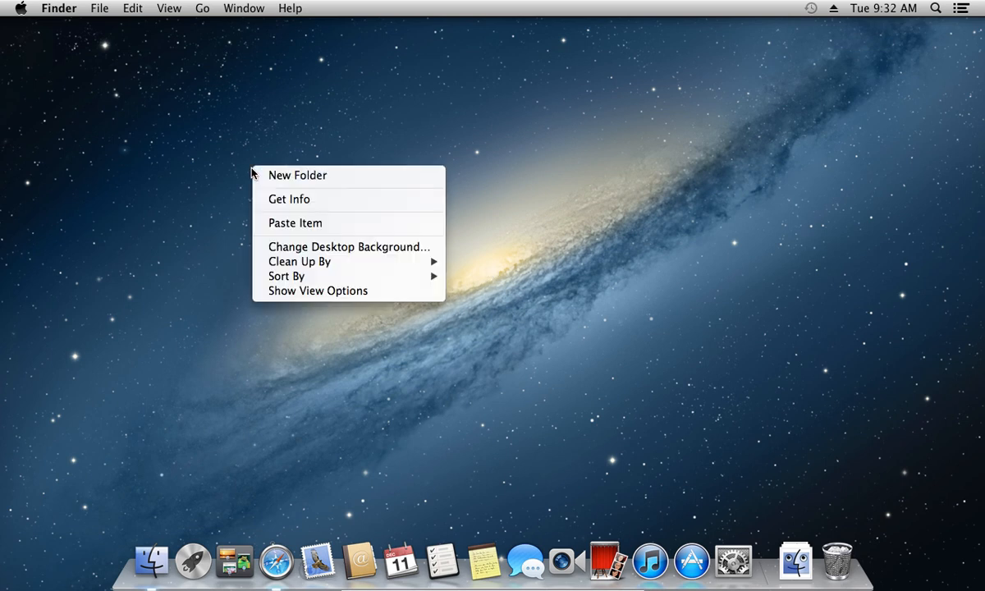
mouse_move(298, 174)
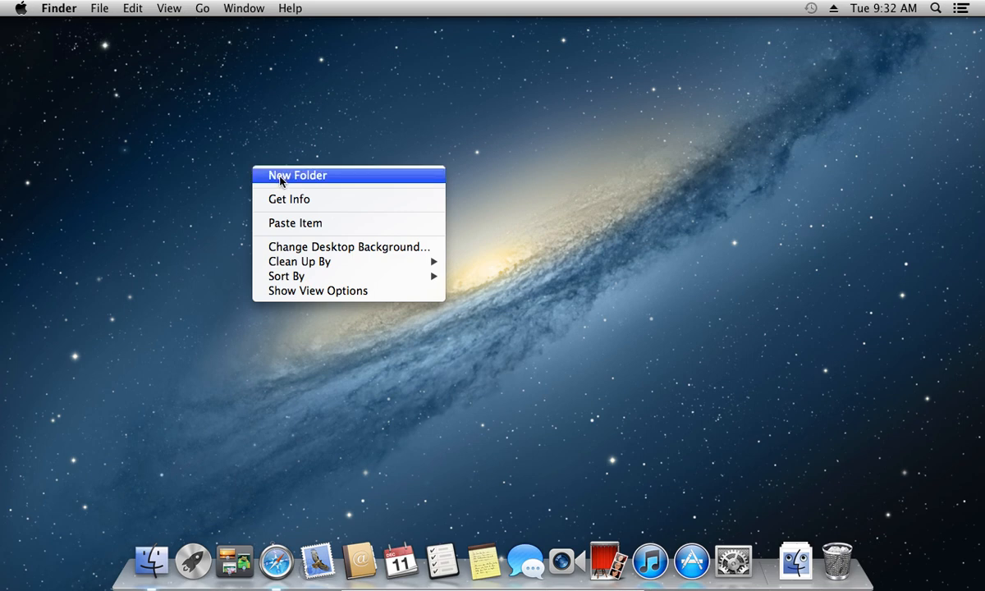
left_click(296, 174)
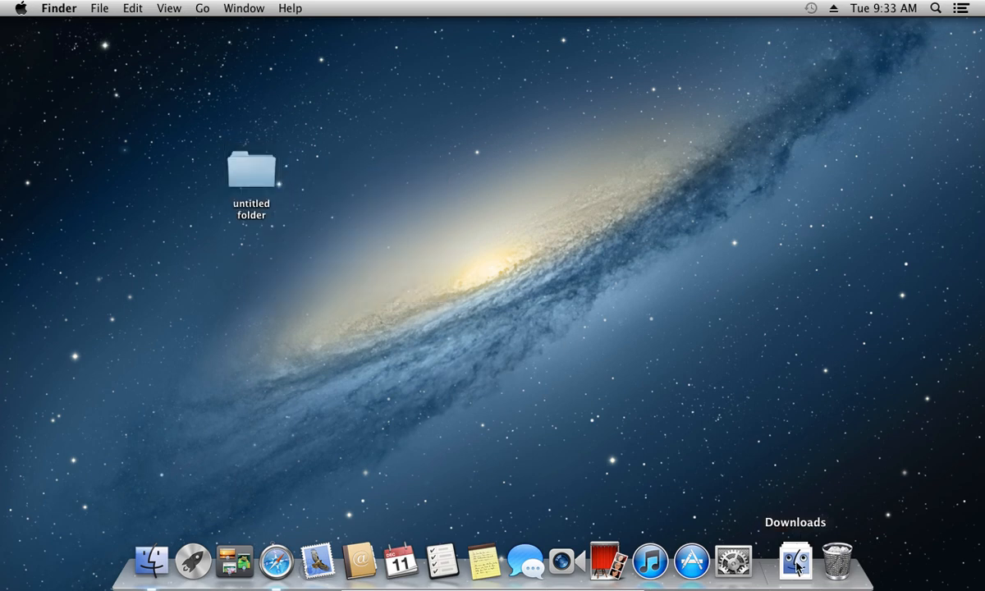
left_click(795, 562)
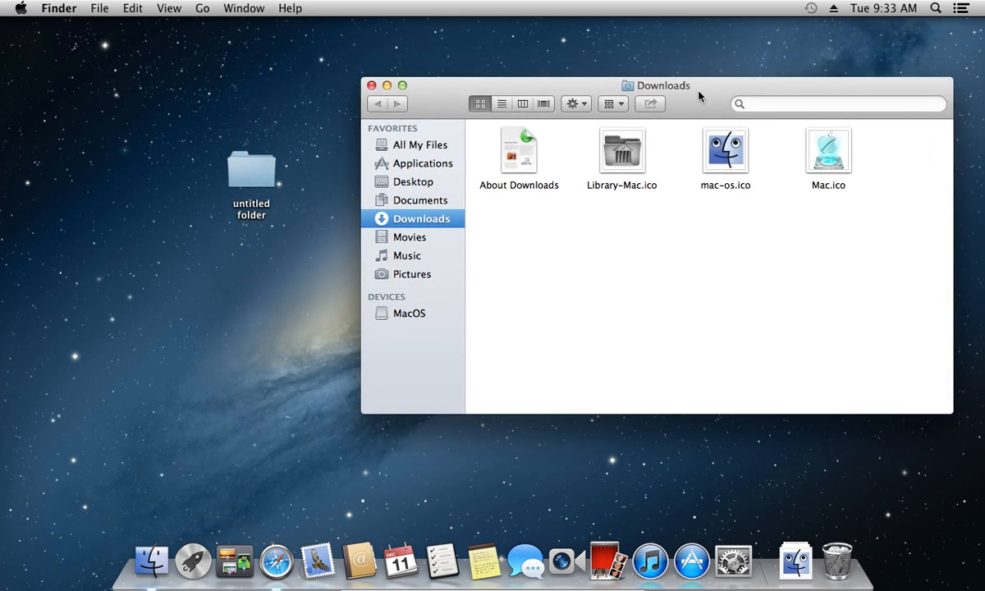
mouse_move(243, 183)
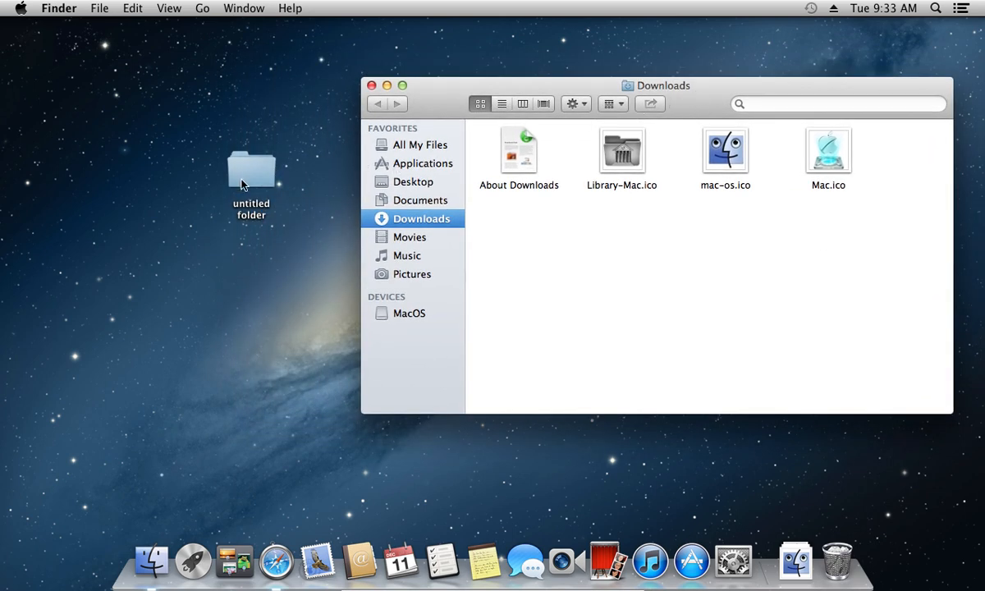
Show the Get Info window for the desktop's untitled folder
right_click(251, 167)
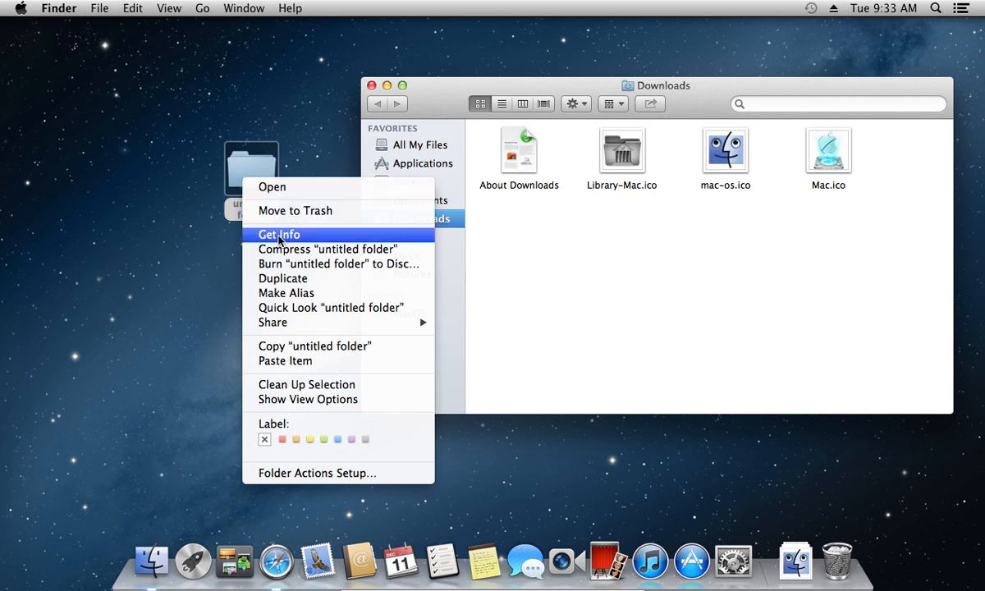
left_click(279, 235)
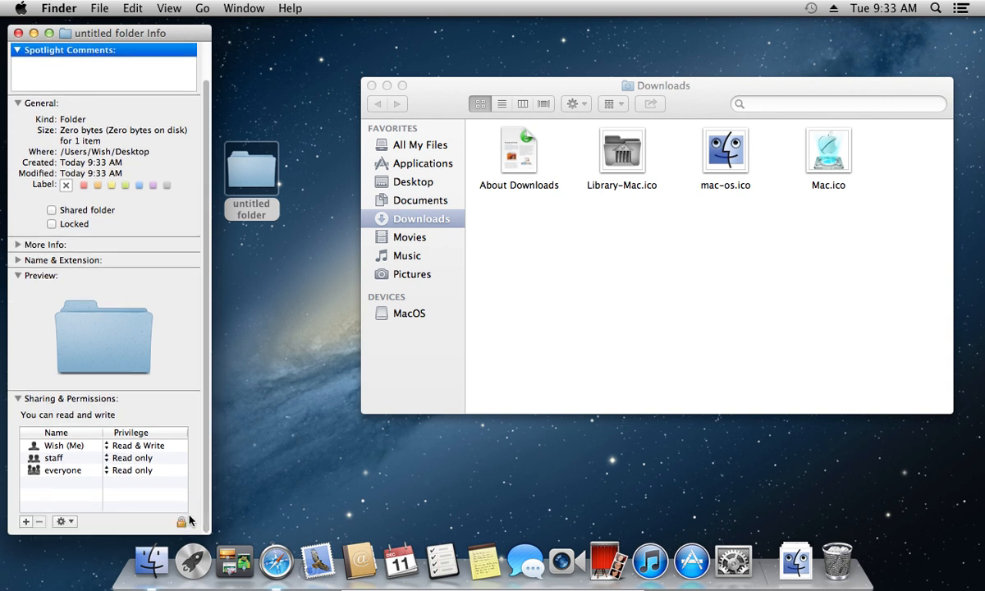
left_click(180, 522)
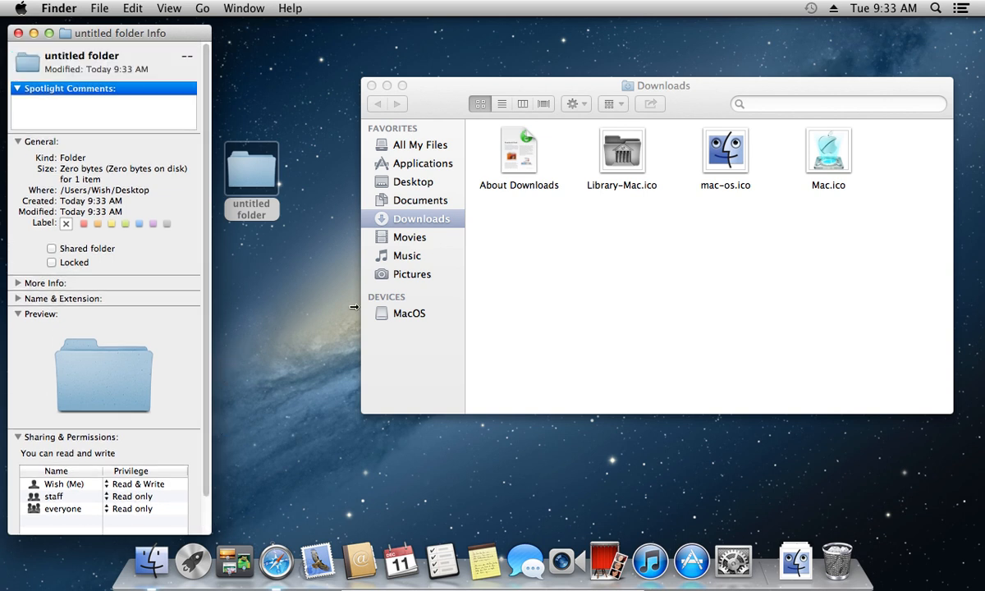
mouse_move(729, 161)
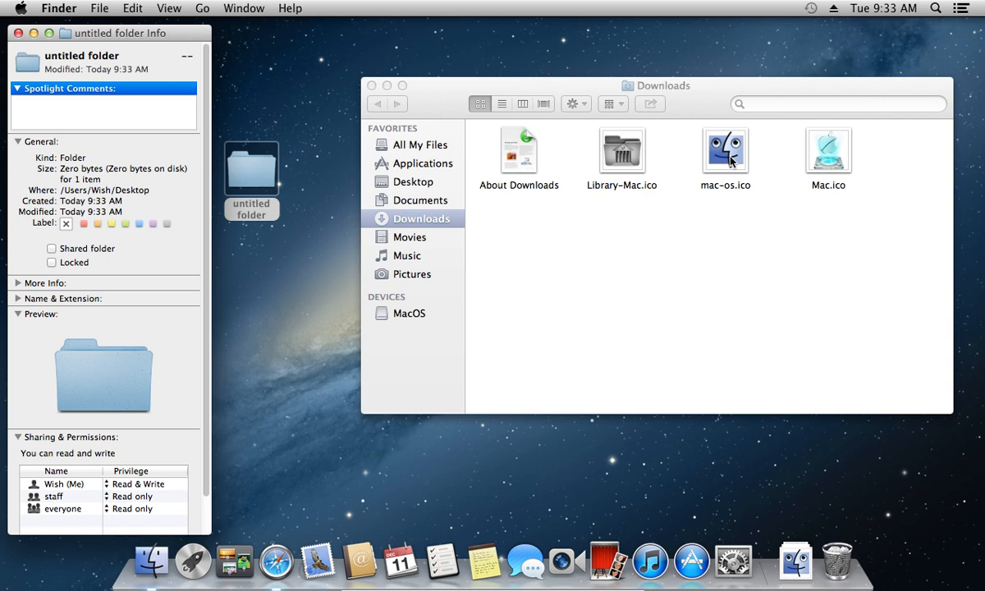
View mac-os.ico in Preview and select its Finder-face image for copying
double_click(725, 151)
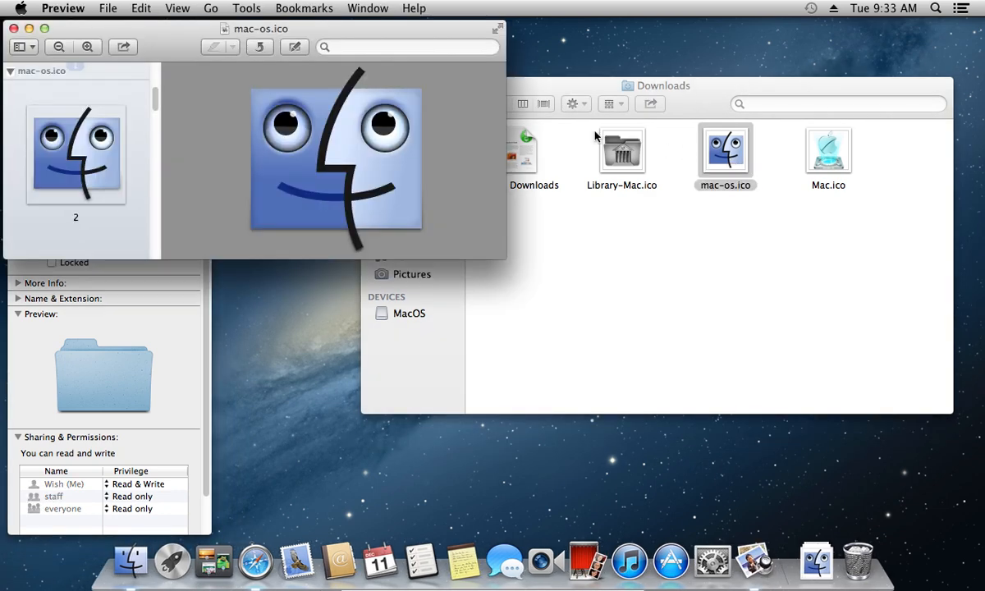
left_click(140, 7)
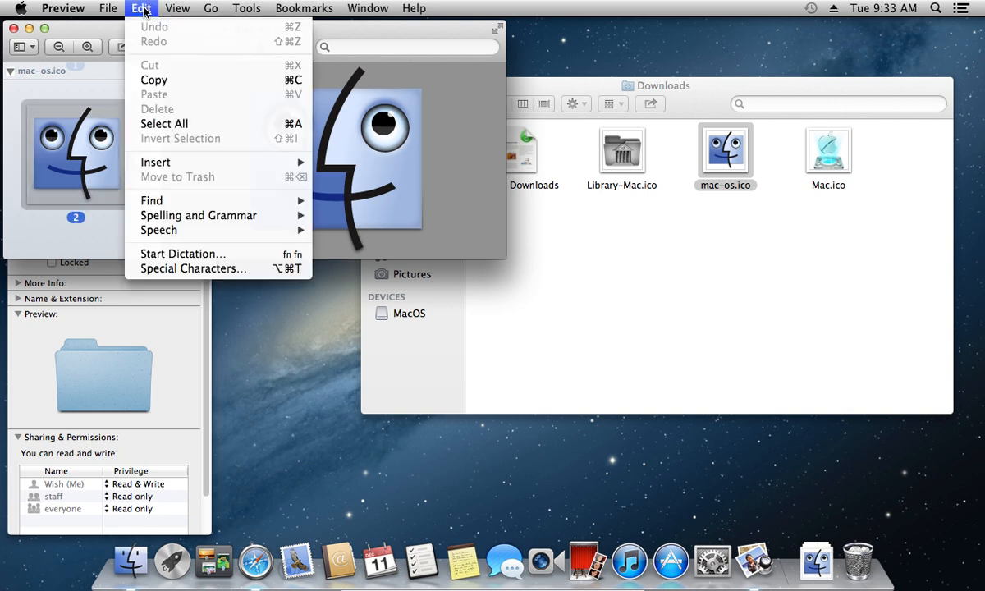
mouse_move(154, 79)
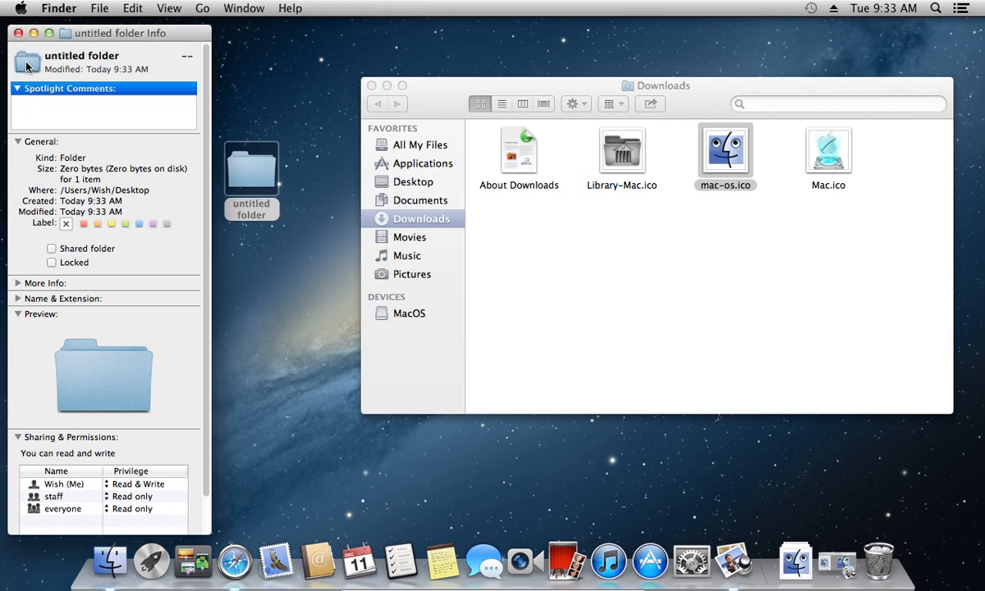
mouse_move(130, 13)
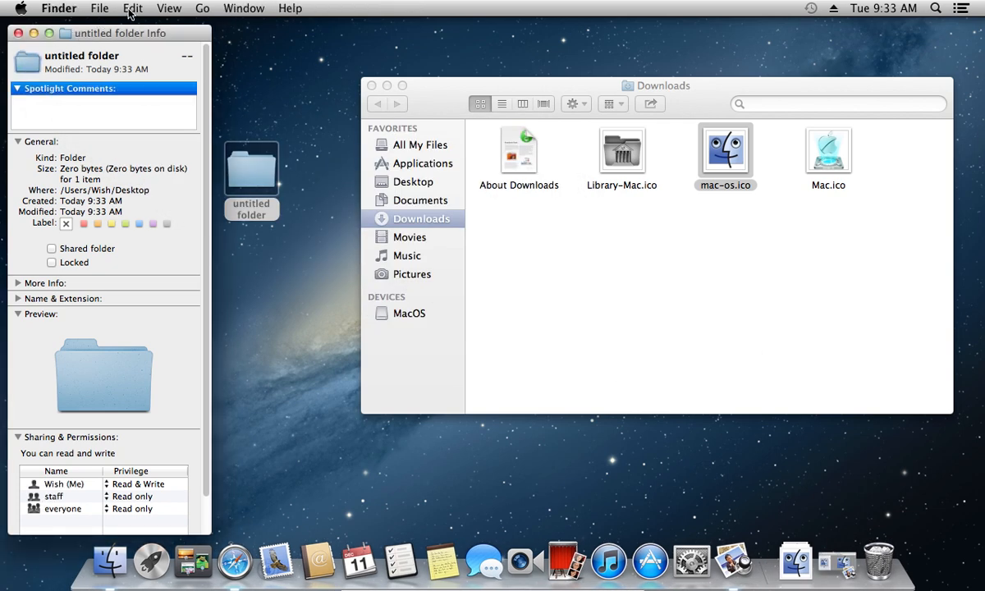
Paste the Finder-face image as the untitled folder's icon via Edit > Paste
left_click(131, 6)
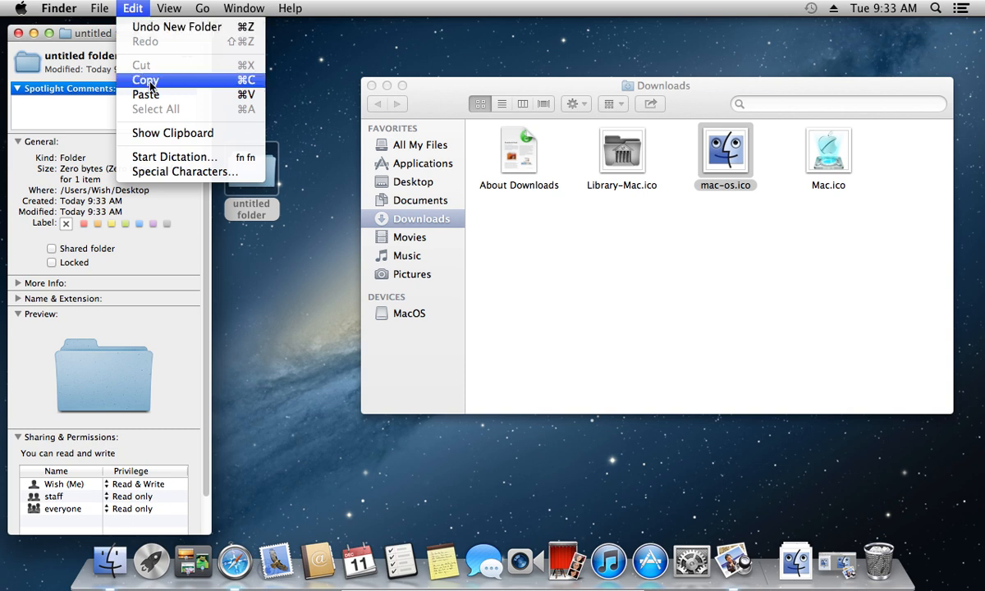
left_click(144, 94)
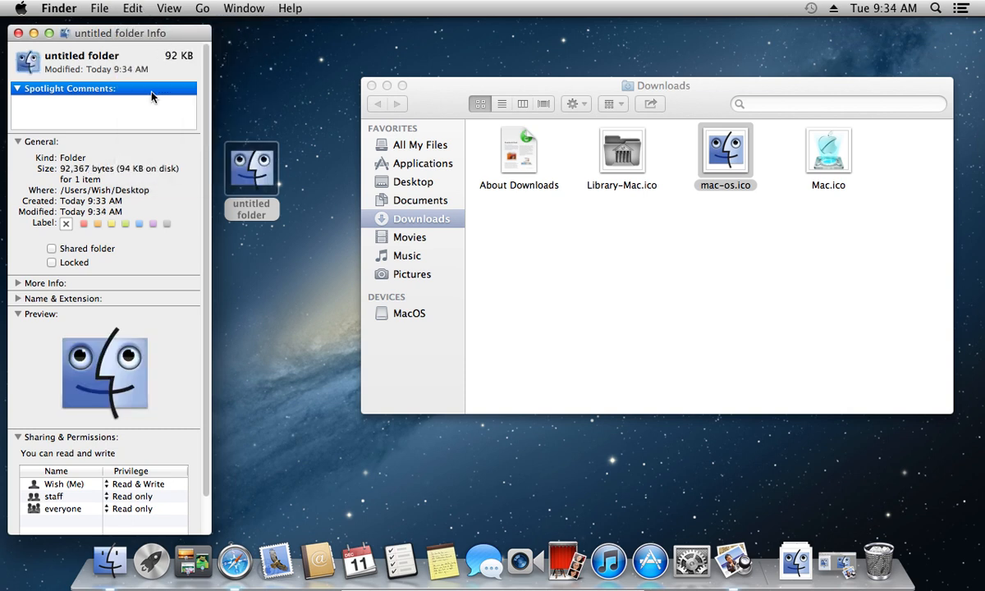
mouse_move(31, 43)
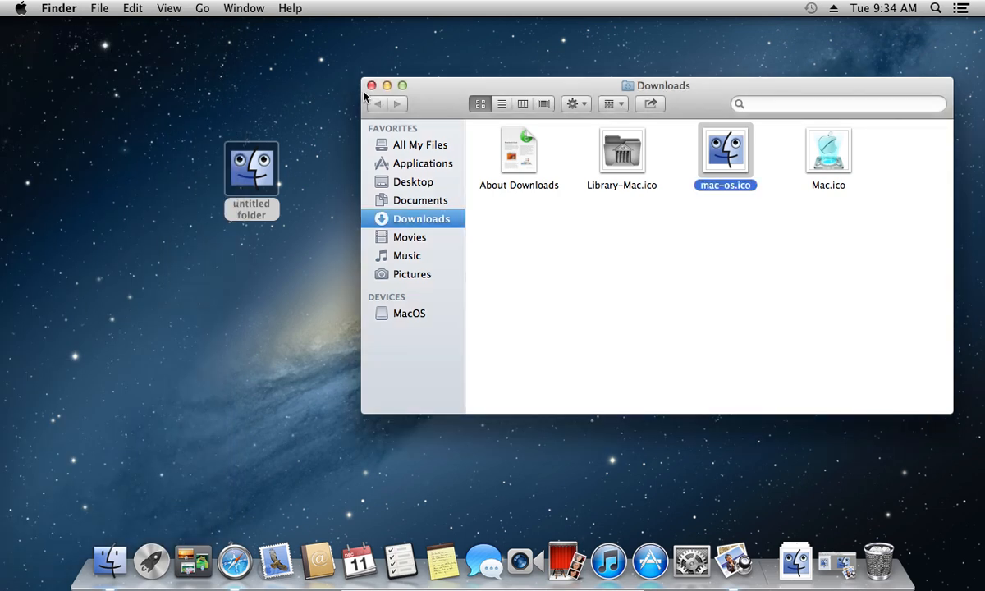
Close the Downloads window and select the untitled folder now wearing the Finder face
left_click(371, 85)
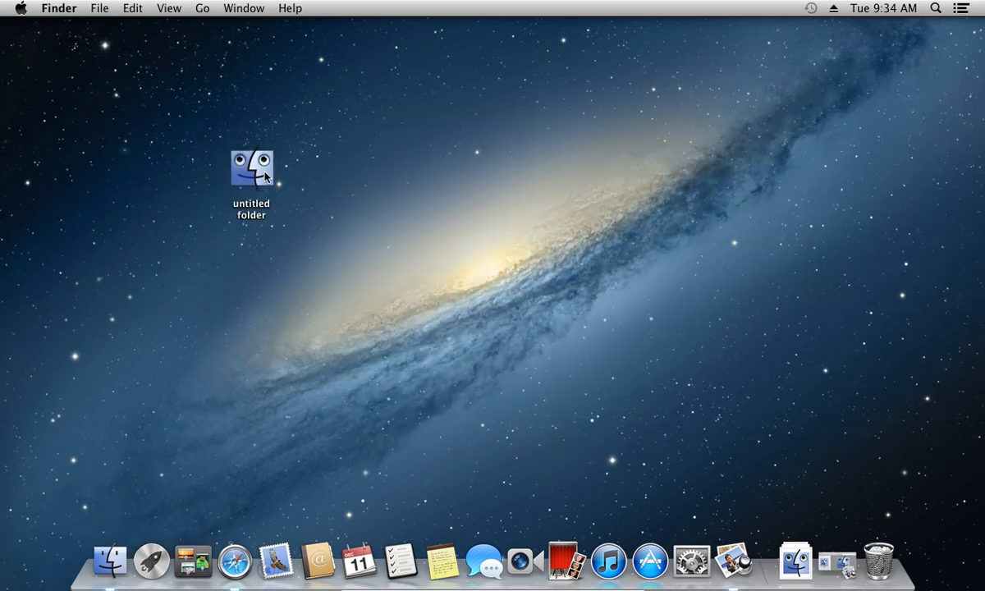
left_click(251, 167)
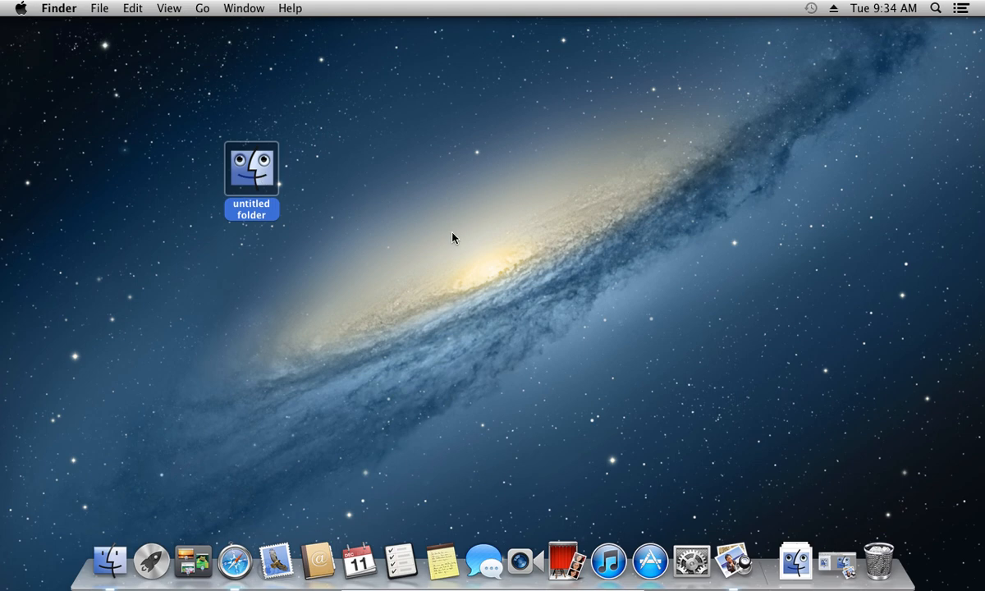